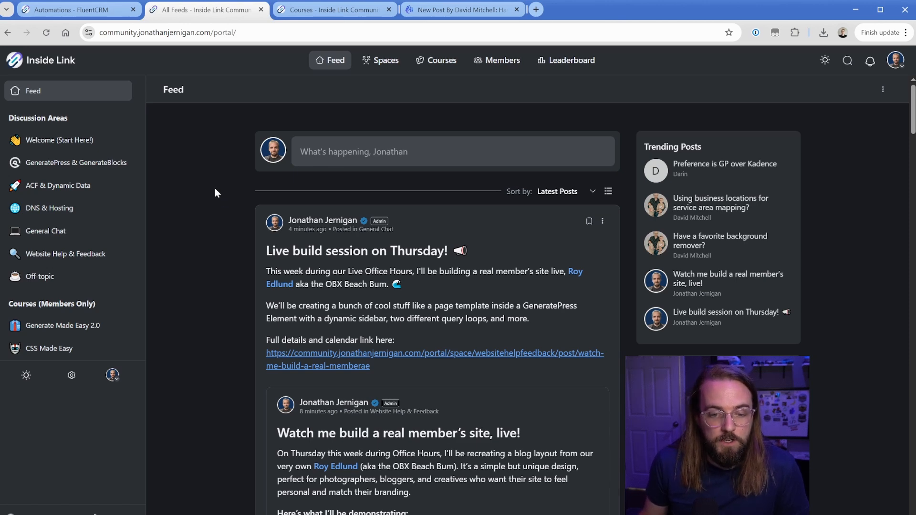
- Navigate into Generate Made Easy 2.0 and view the Intro & Course Overview lesson video with its discussions
scroll("down", 3)
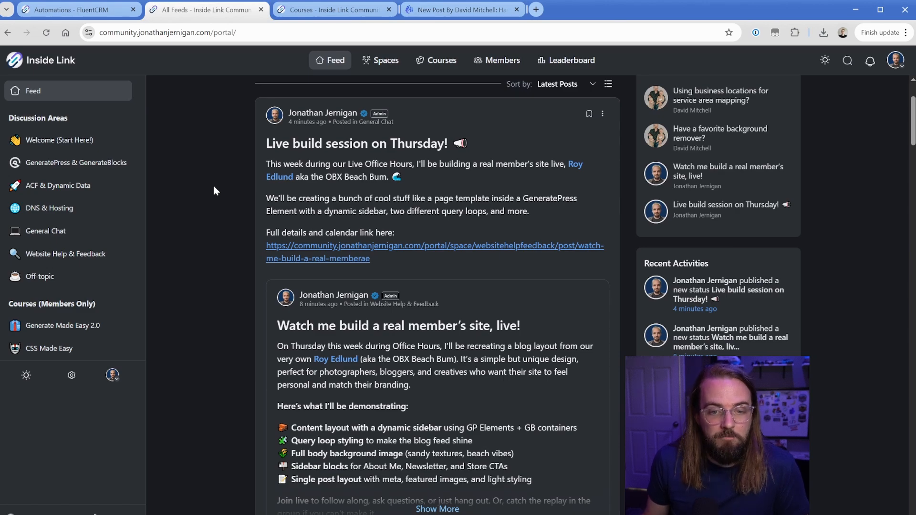
scroll("down", 3)
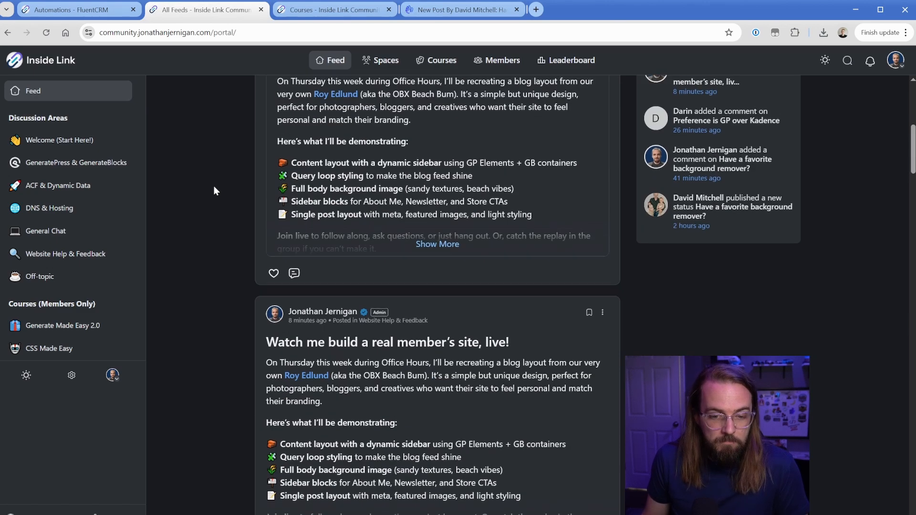
scroll("down", 3)
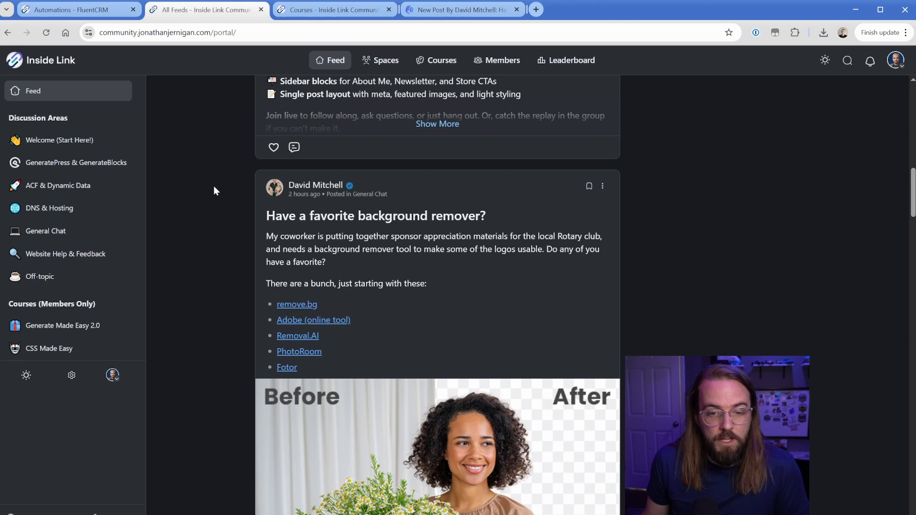
scroll("down", 3)
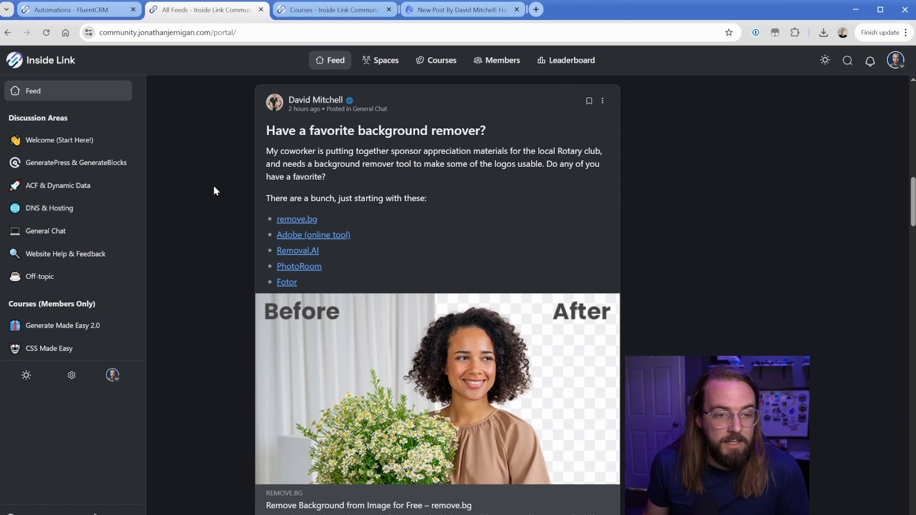
mouse_move(136, 200)
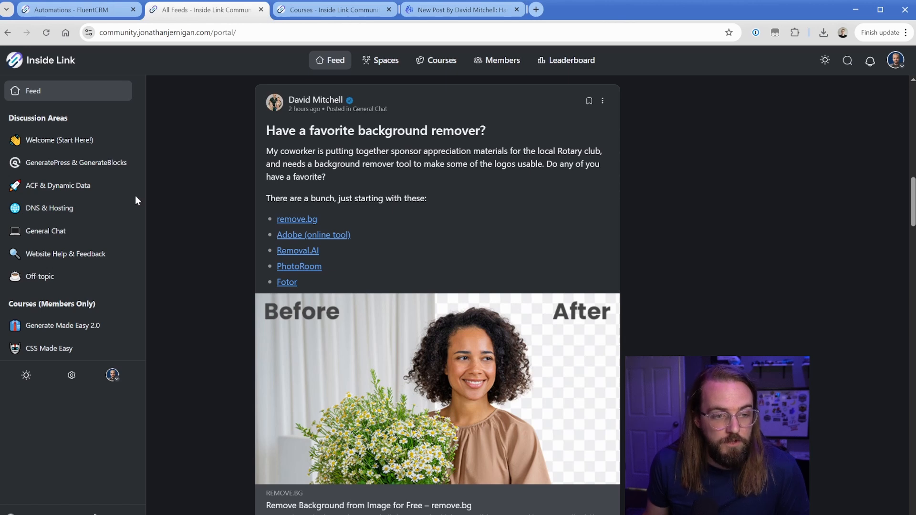
mouse_move(40, 276)
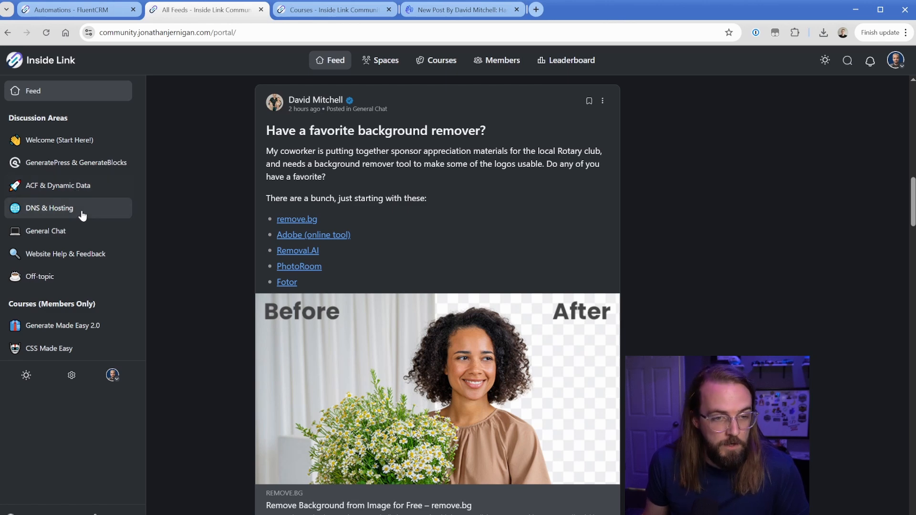
mouse_move(80, 236)
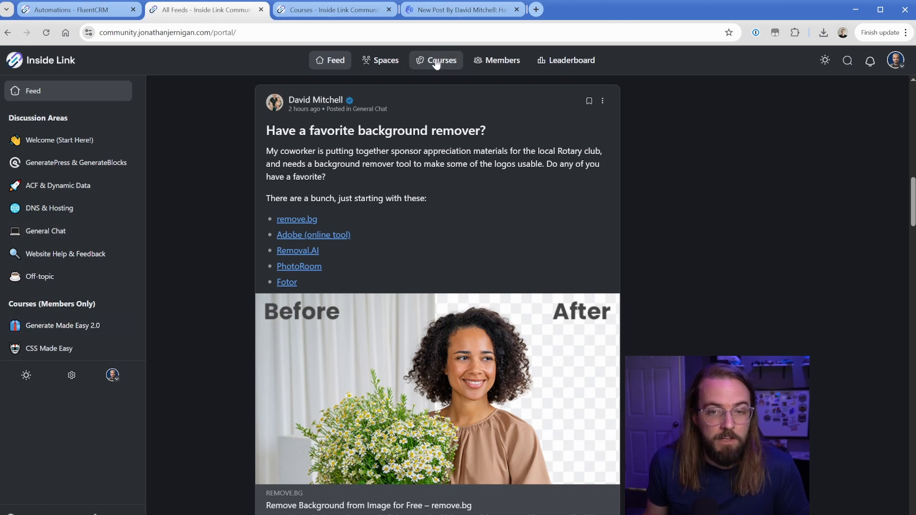
left_click(442, 60)
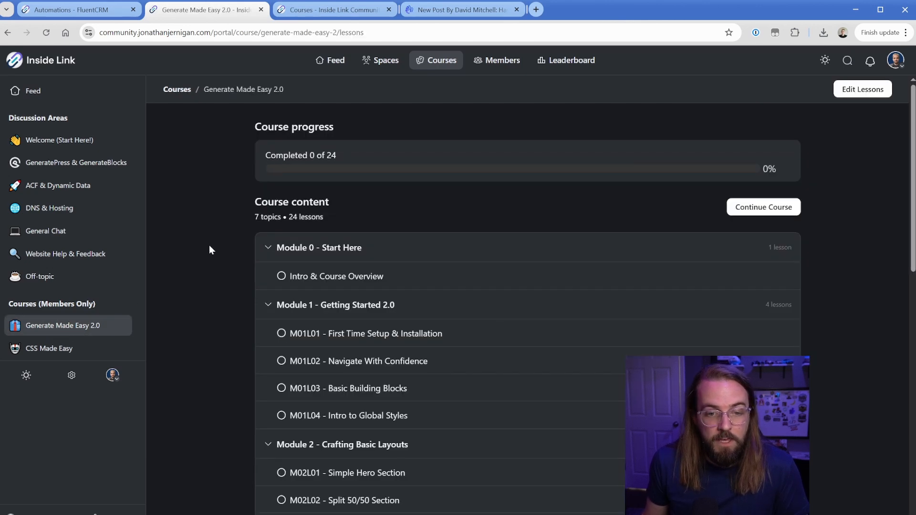
left_click(335, 276)
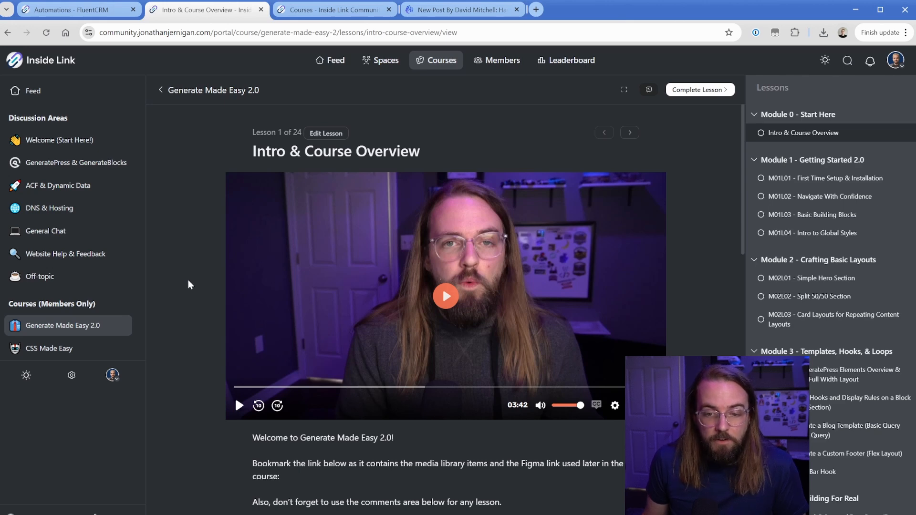
scroll("down", 3)
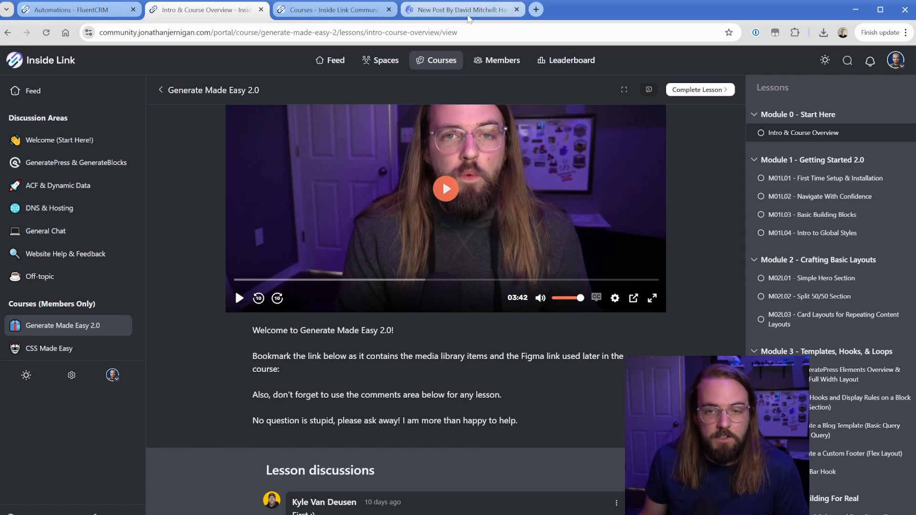
- Read the background remover new-post notification in HEY, then switch to the Gmail weekly digest
left_click(461, 9)
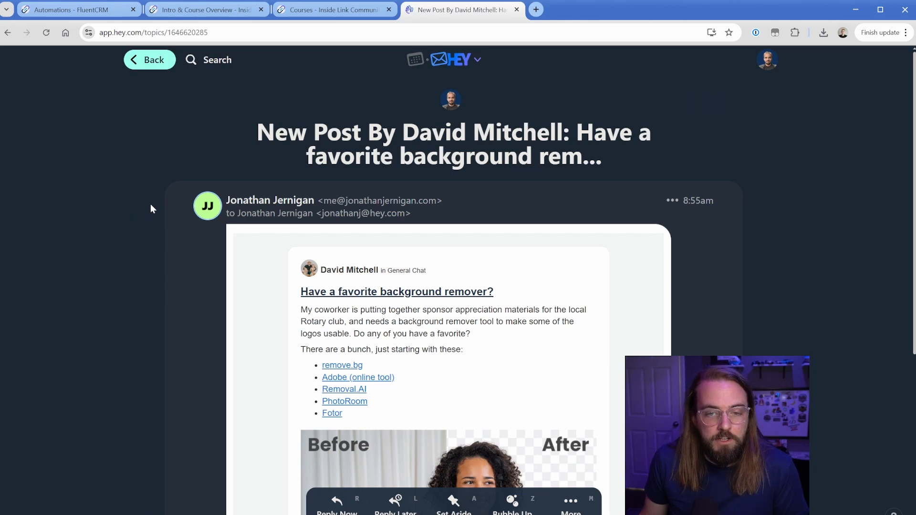
scroll("down", 3)
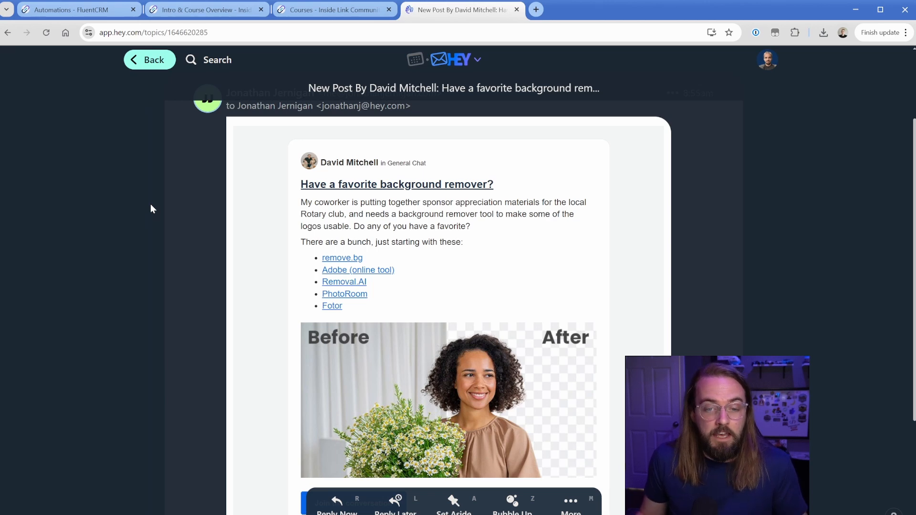
scroll("down", 3)
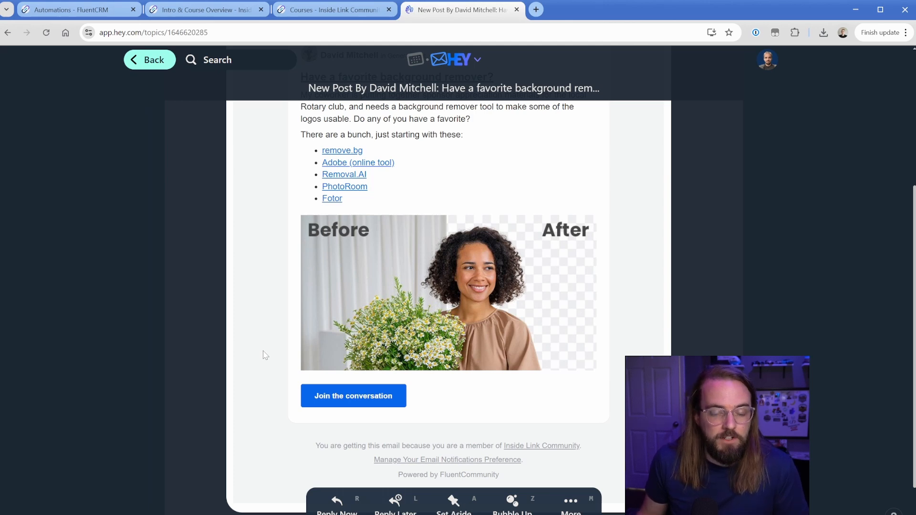
left_click(664, 10)
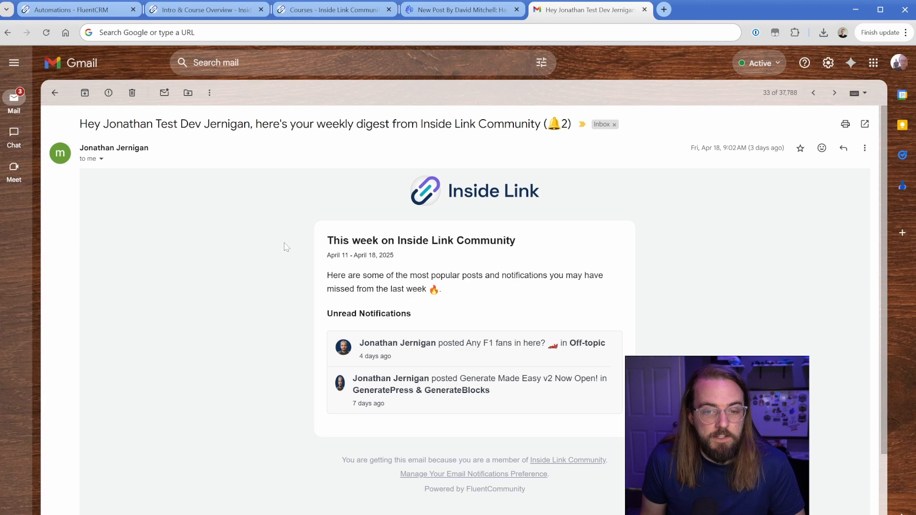
- Read the Inside Link Community weekly digest to its end and return to the community site
scroll("down", 3)
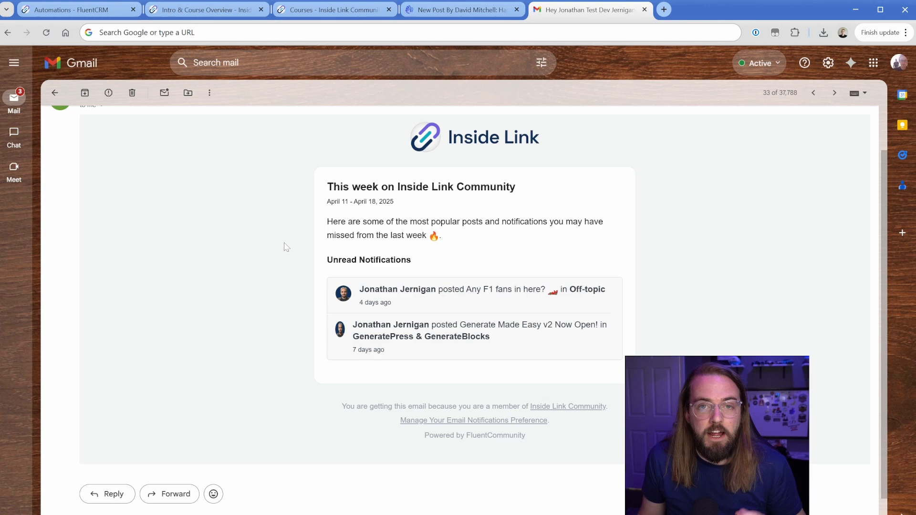
left_click(206, 10)
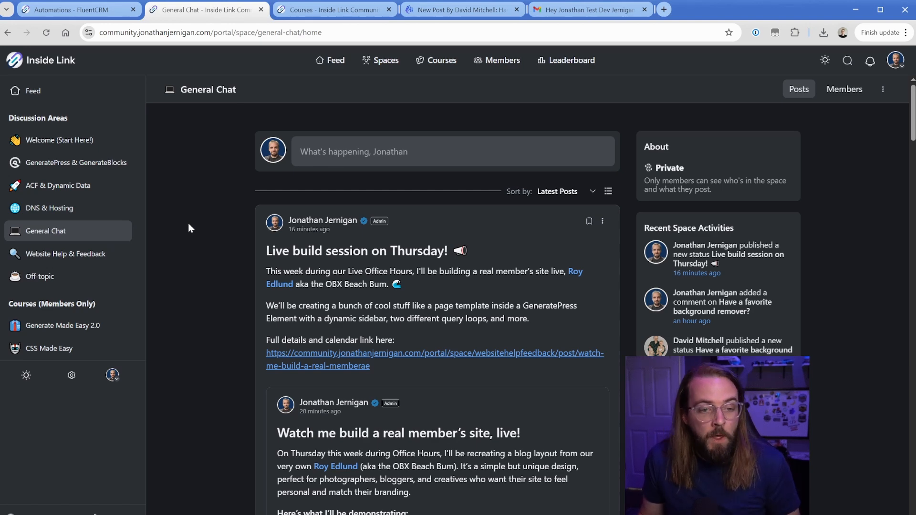
mouse_move(177, 261)
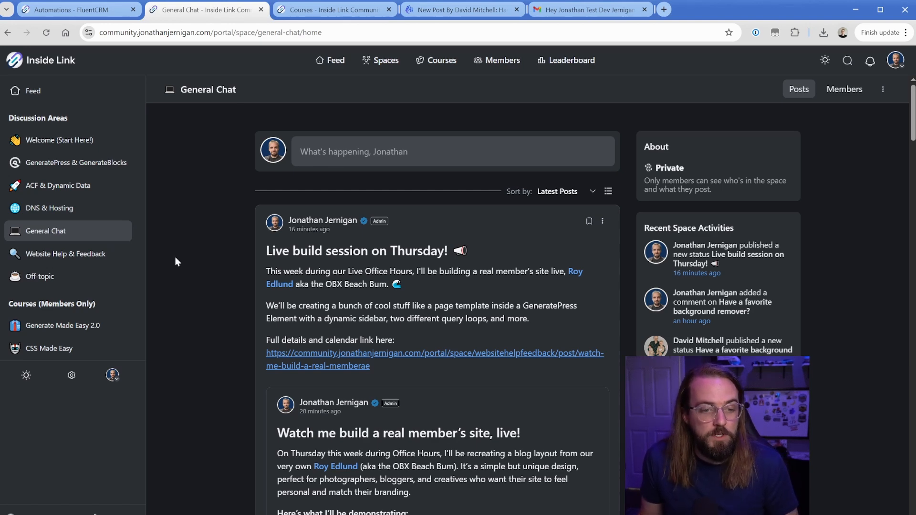
mouse_move(180, 299)
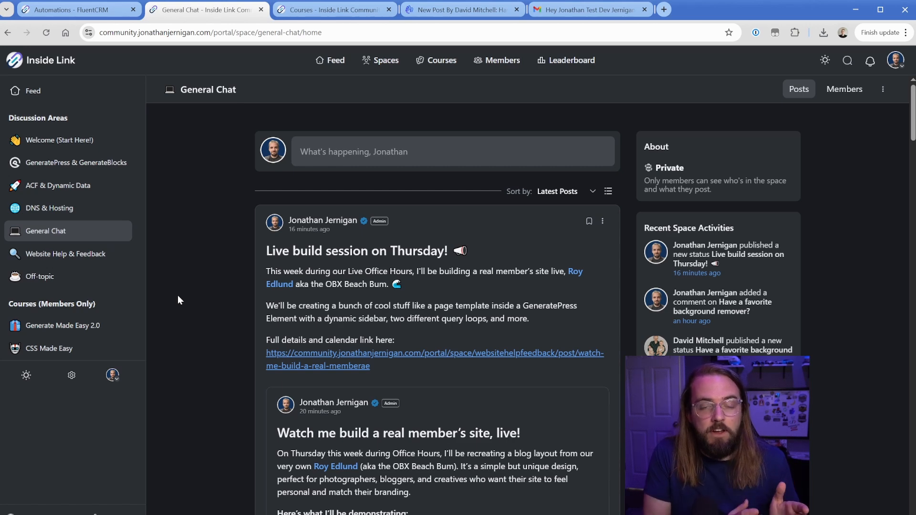
mouse_move(126, 143)
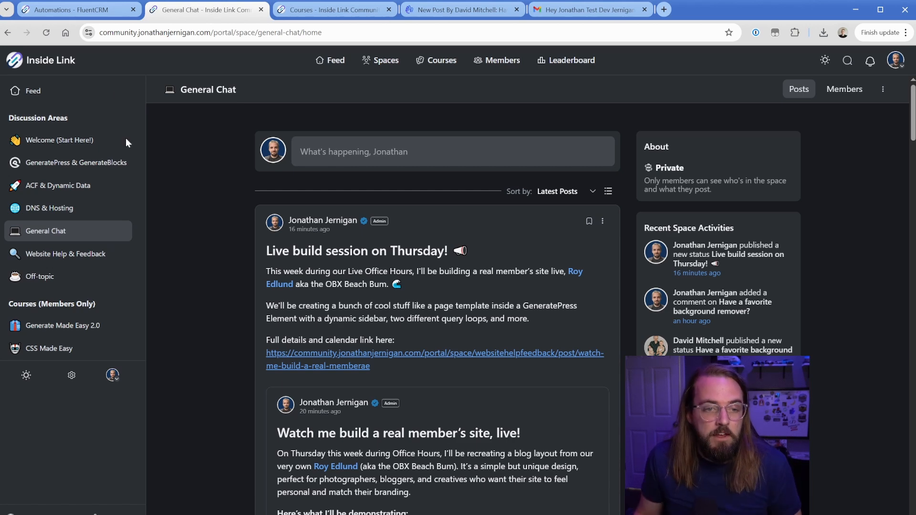
left_click(76, 9)
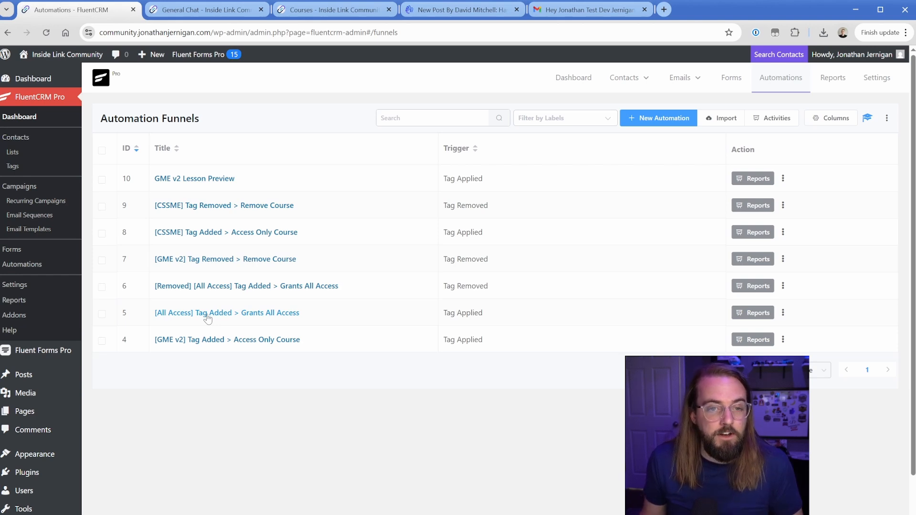
mouse_move(286, 124)
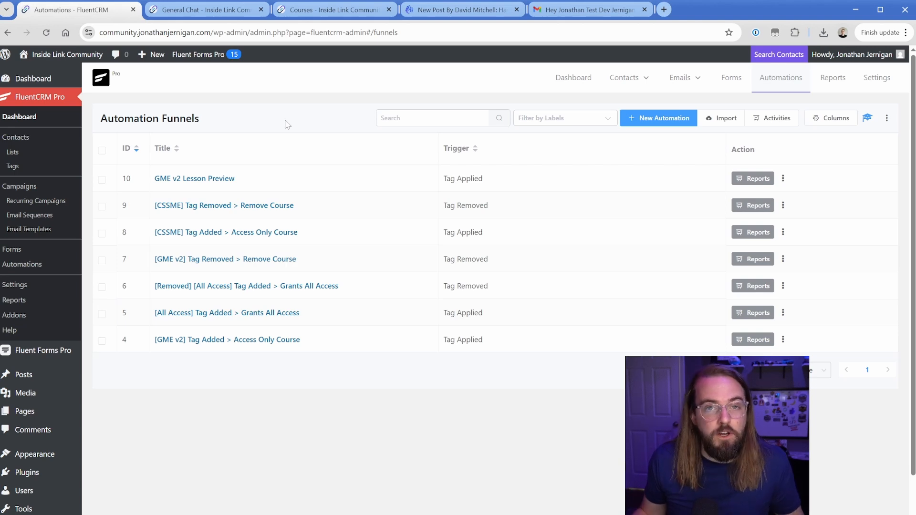
left_click(204, 10)
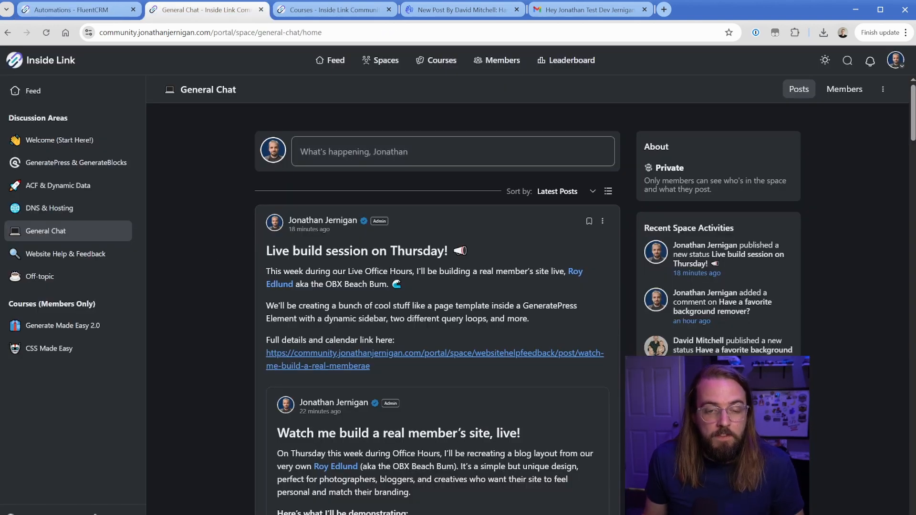
- Expand the 'What's happening' composer in General Chat for a new post
left_click(452, 152)
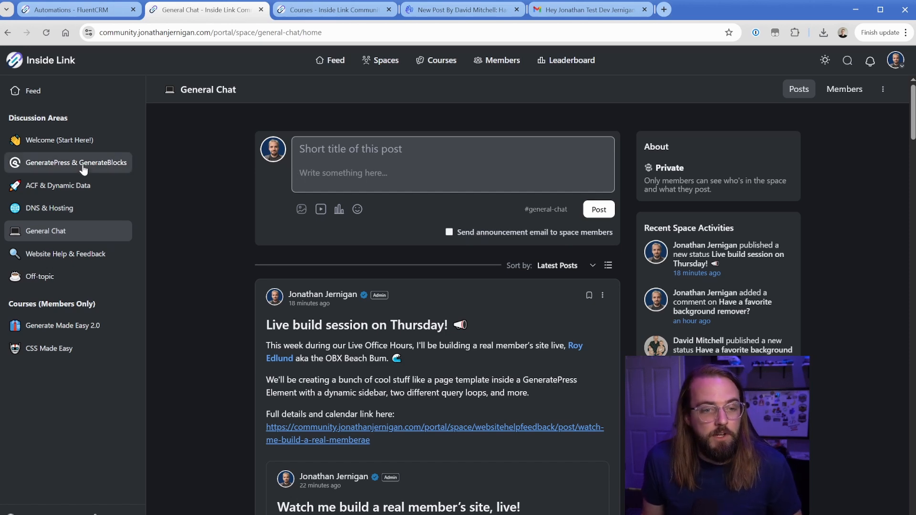
mouse_move(210, 189)
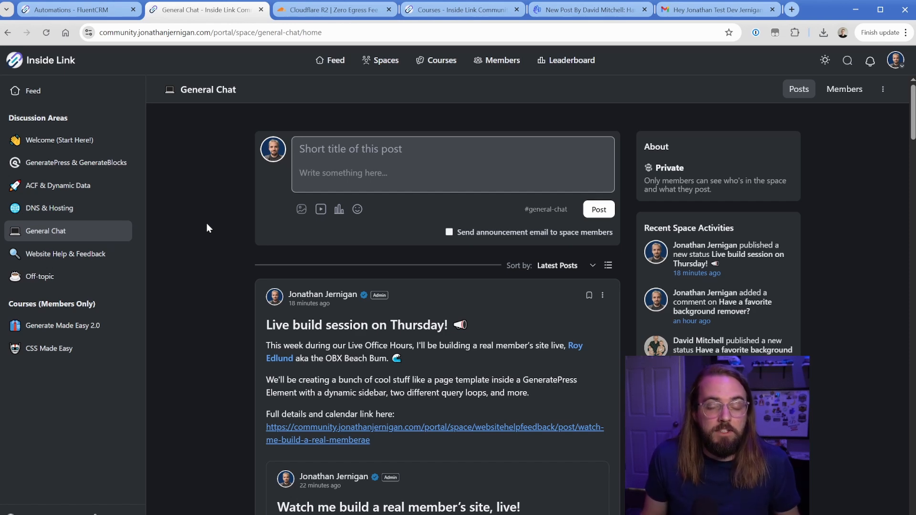
- Price 50, 250, then 500 GB at 25% egress in the R2 calculator ($30.75 vs $47.05 on S3), then return to General Chat
left_click(333, 10)
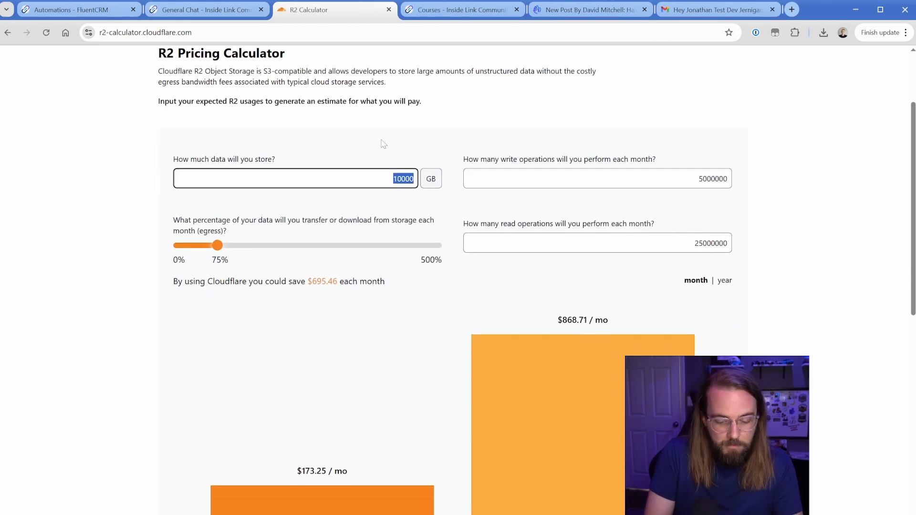
type("50")
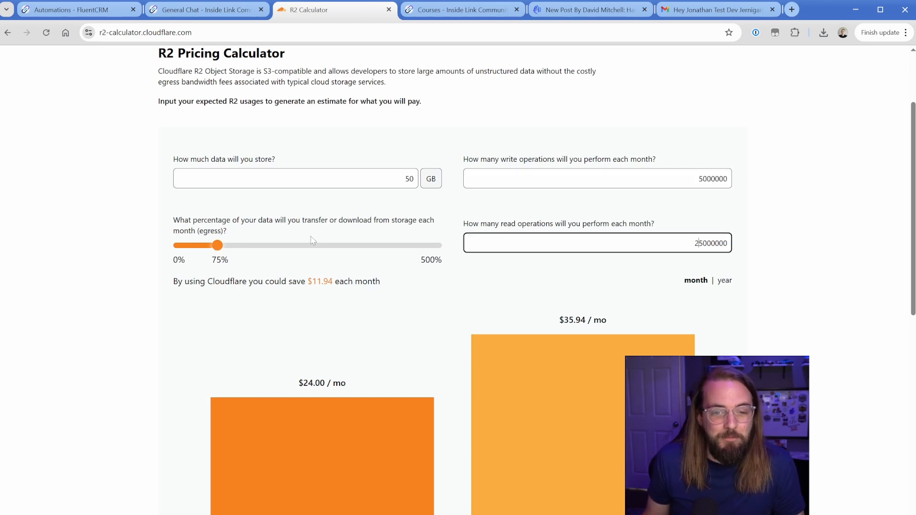
left_click_drag(217, 246, 191, 245)
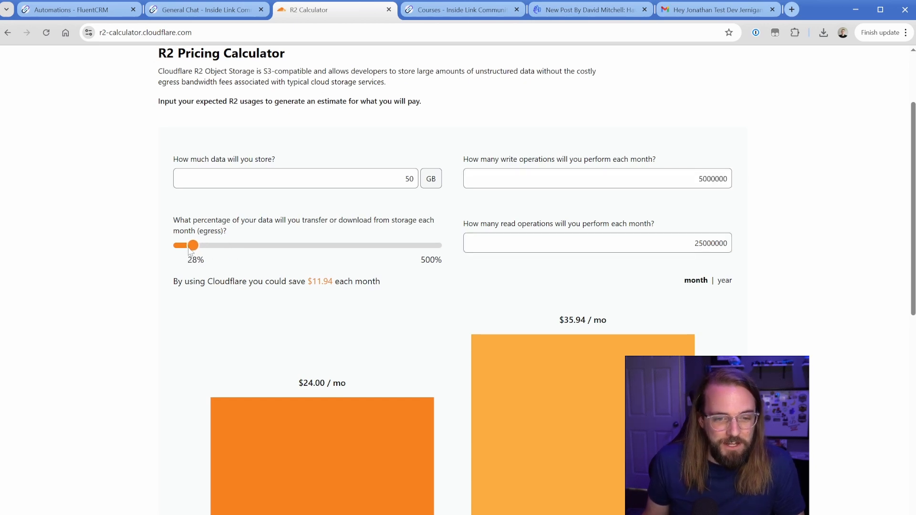
scroll("down", 3)
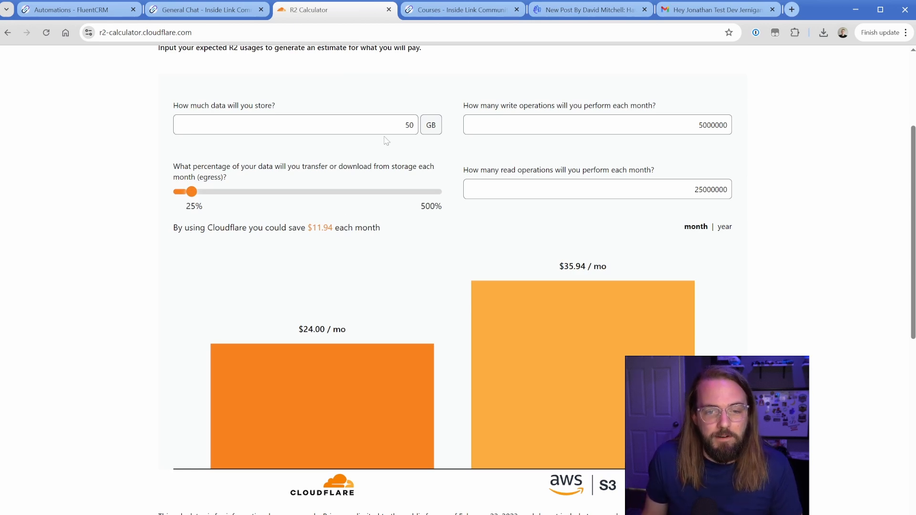
type("250")
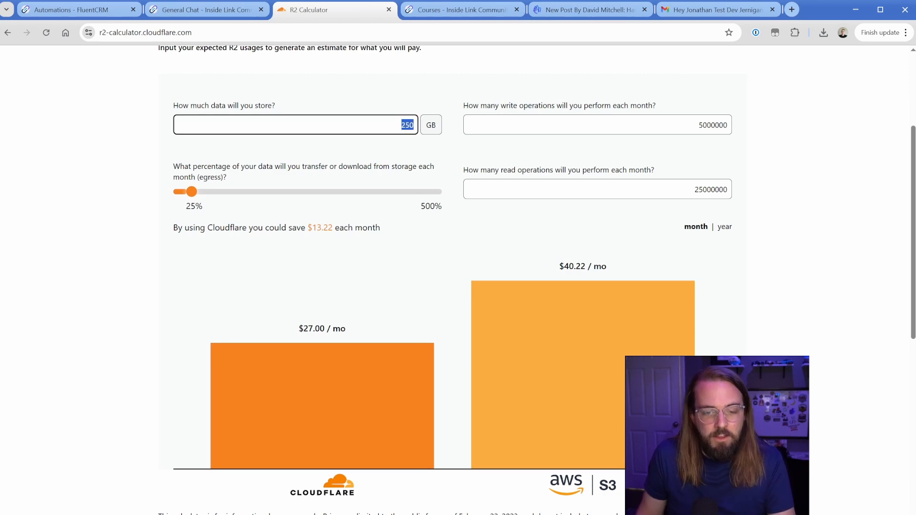
type("500")
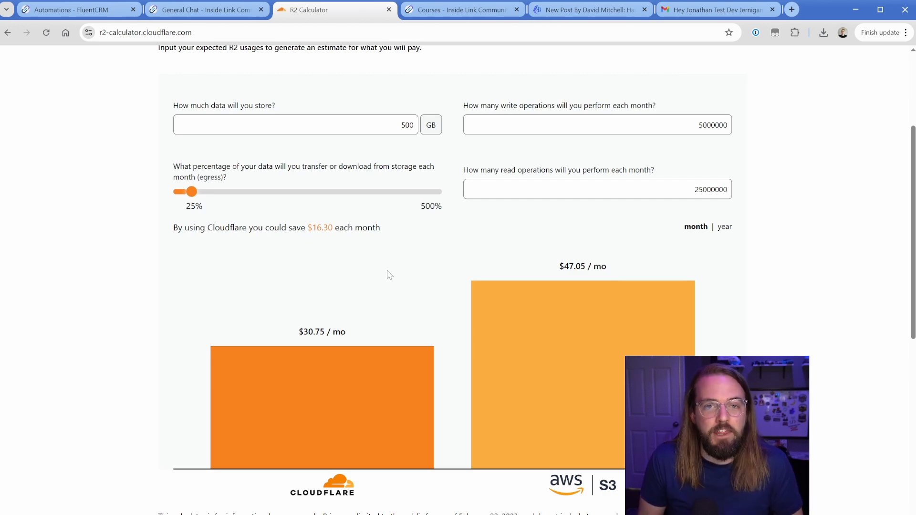
left_click(205, 10)
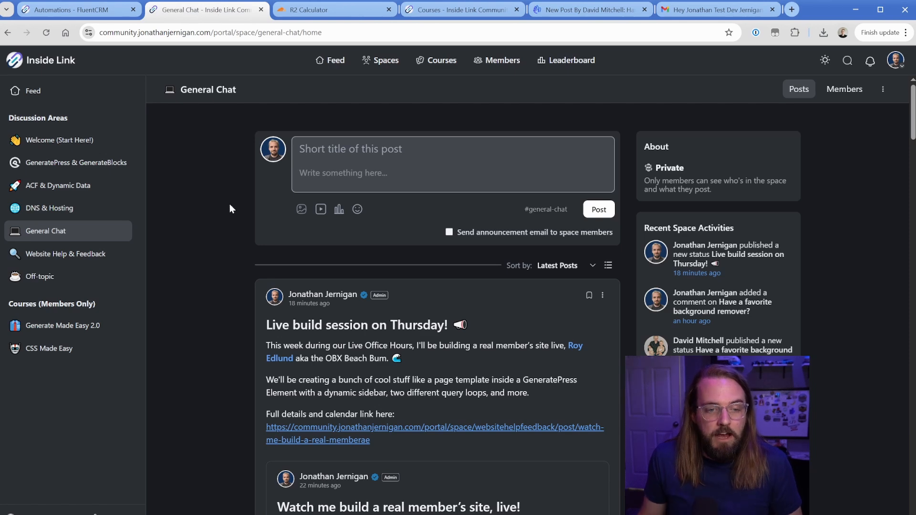